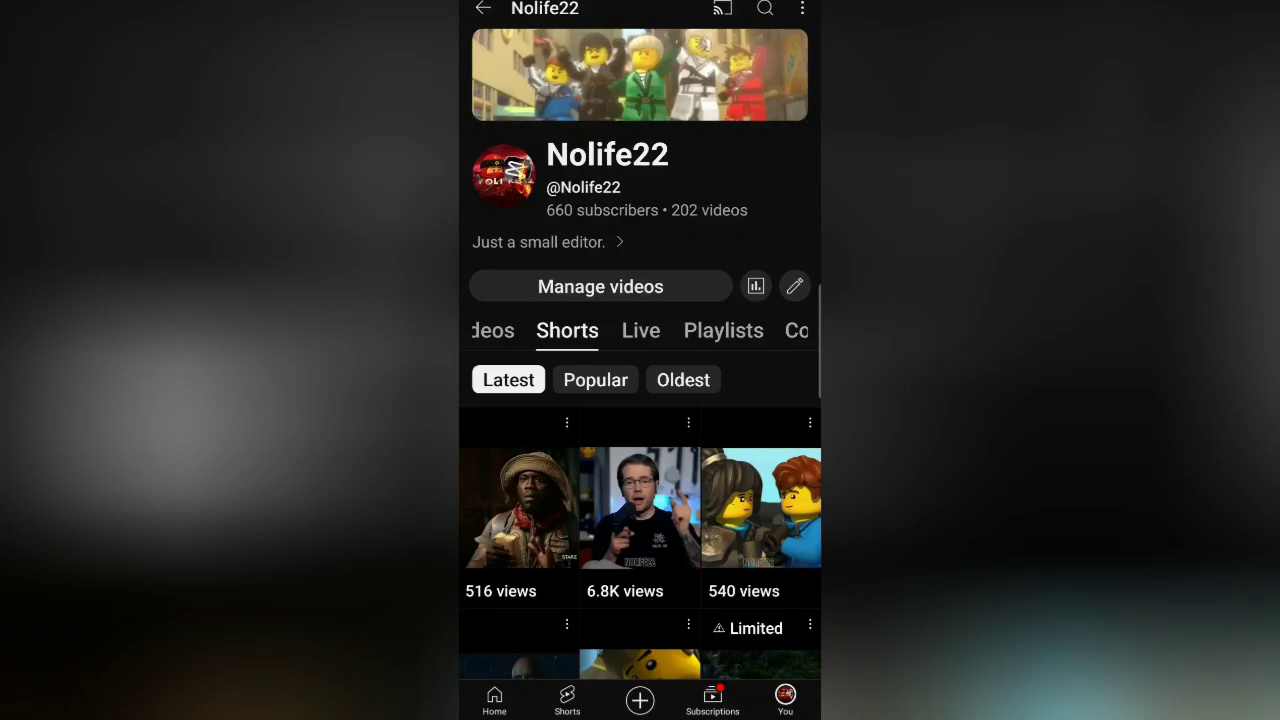
Step: Scroll the channel's Shorts grid down to the Spider-Man Short "He's suffered enough"
scroll(down, 3)
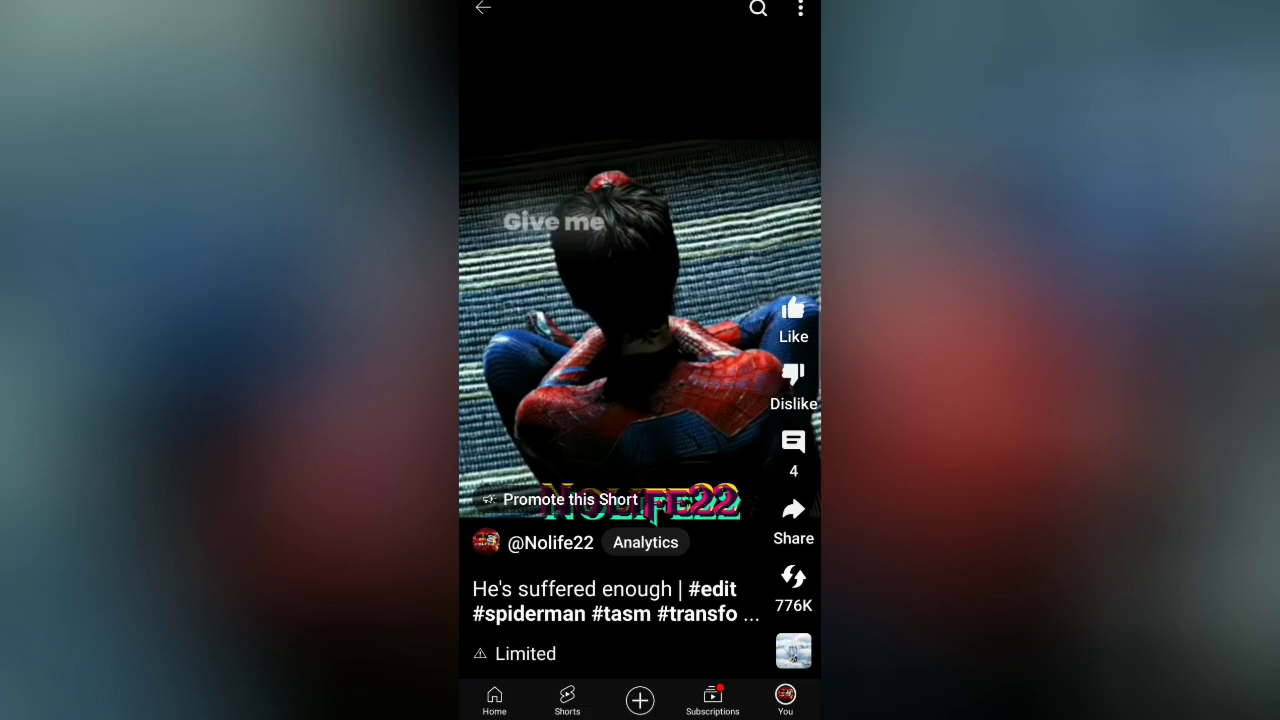
Step: Go to the accused creator yup4456's channel page and its uploaded videos
click(793, 441)
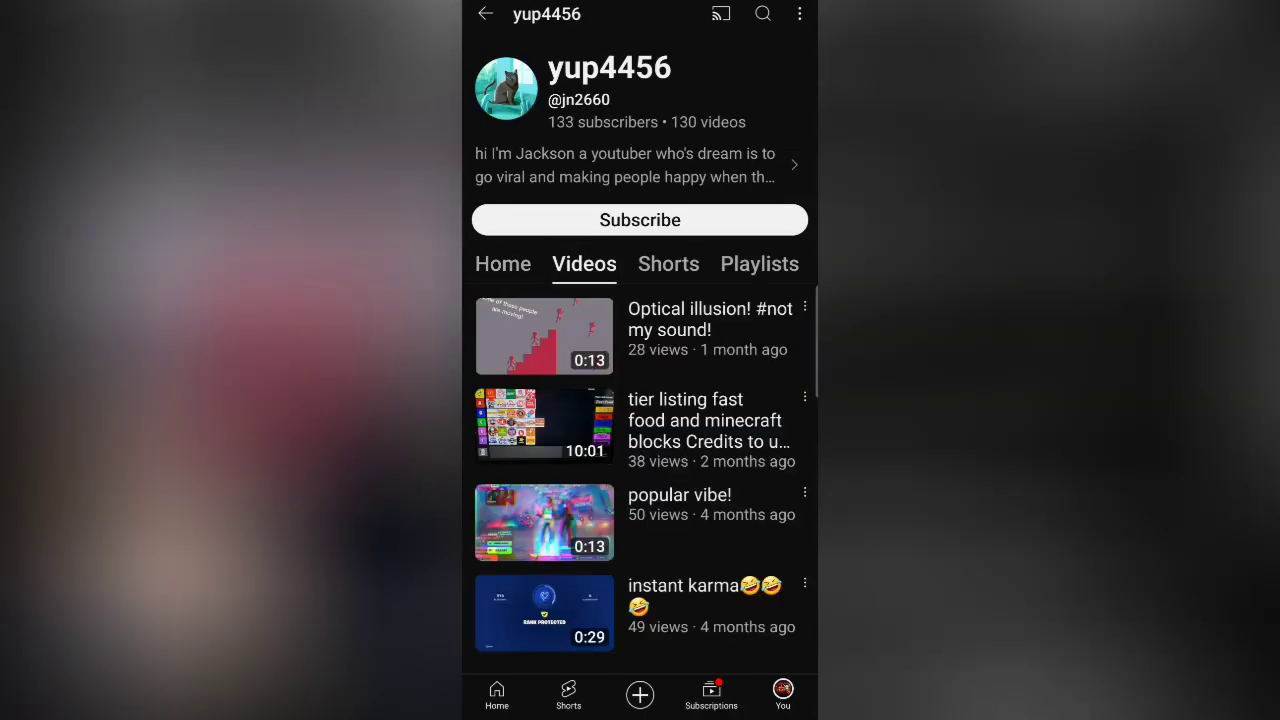
click(668, 263)
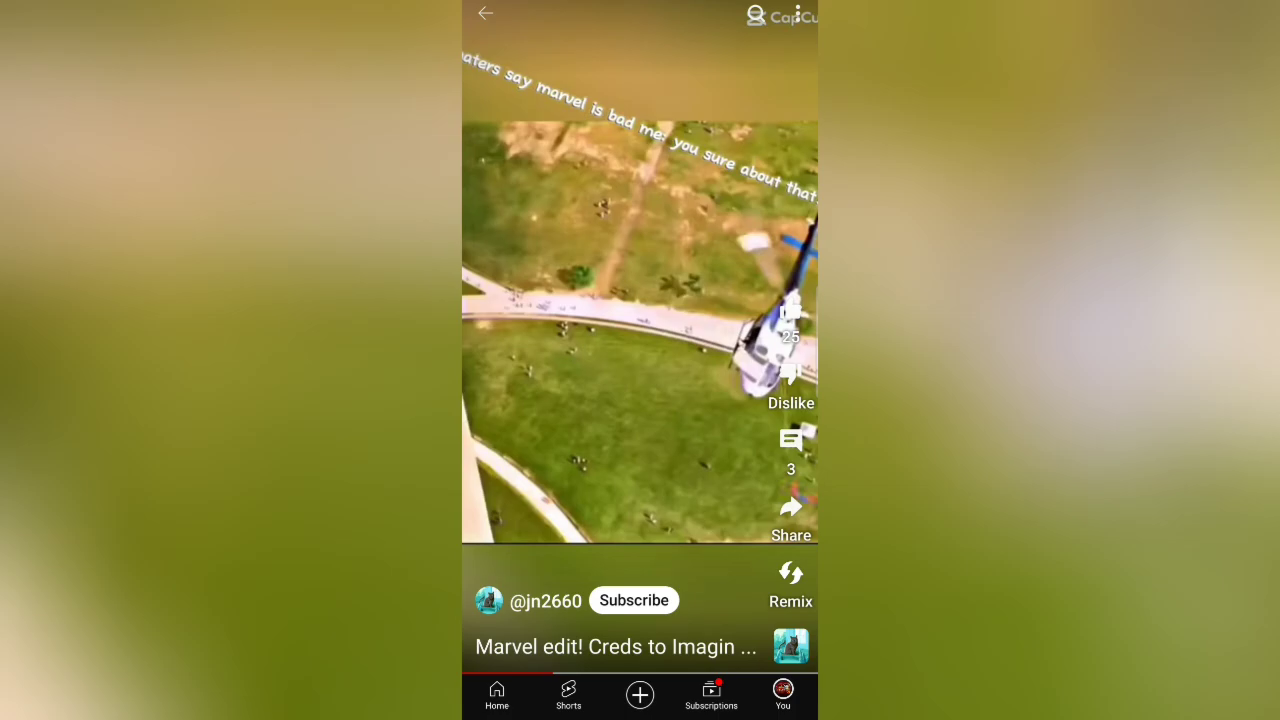
click(790, 440)
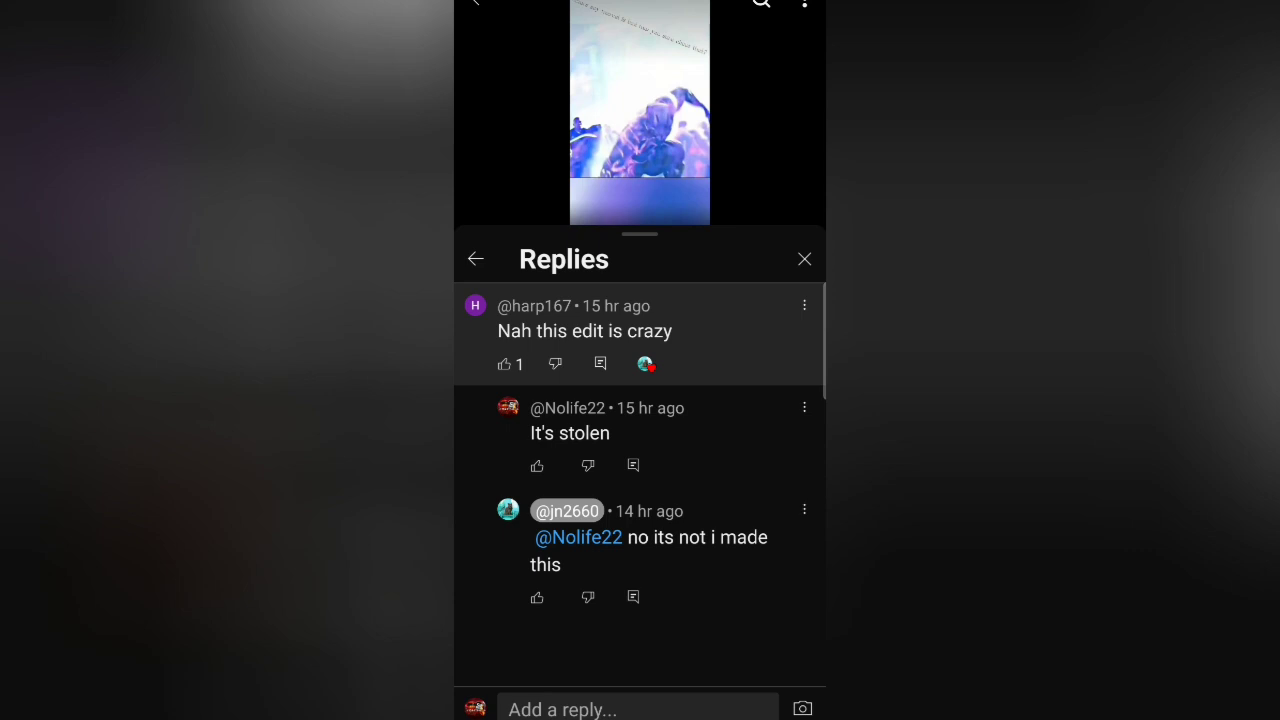
click(804, 258)
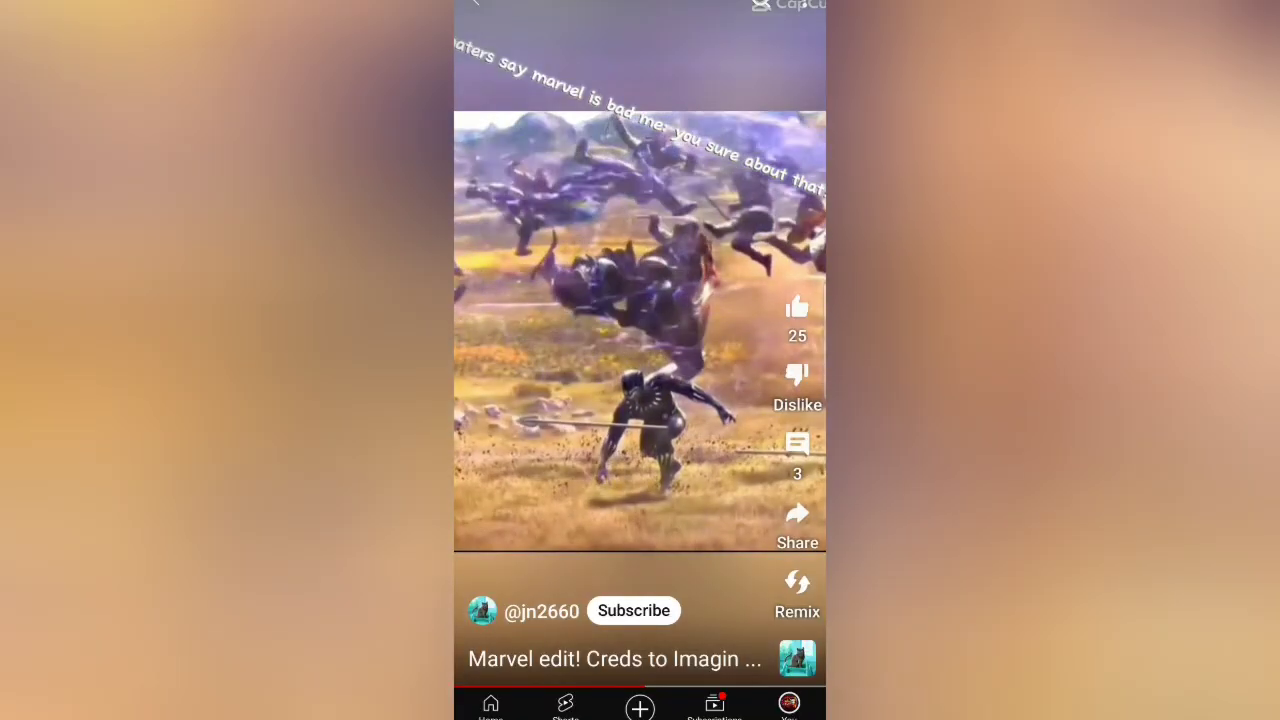
scroll(up, 3)
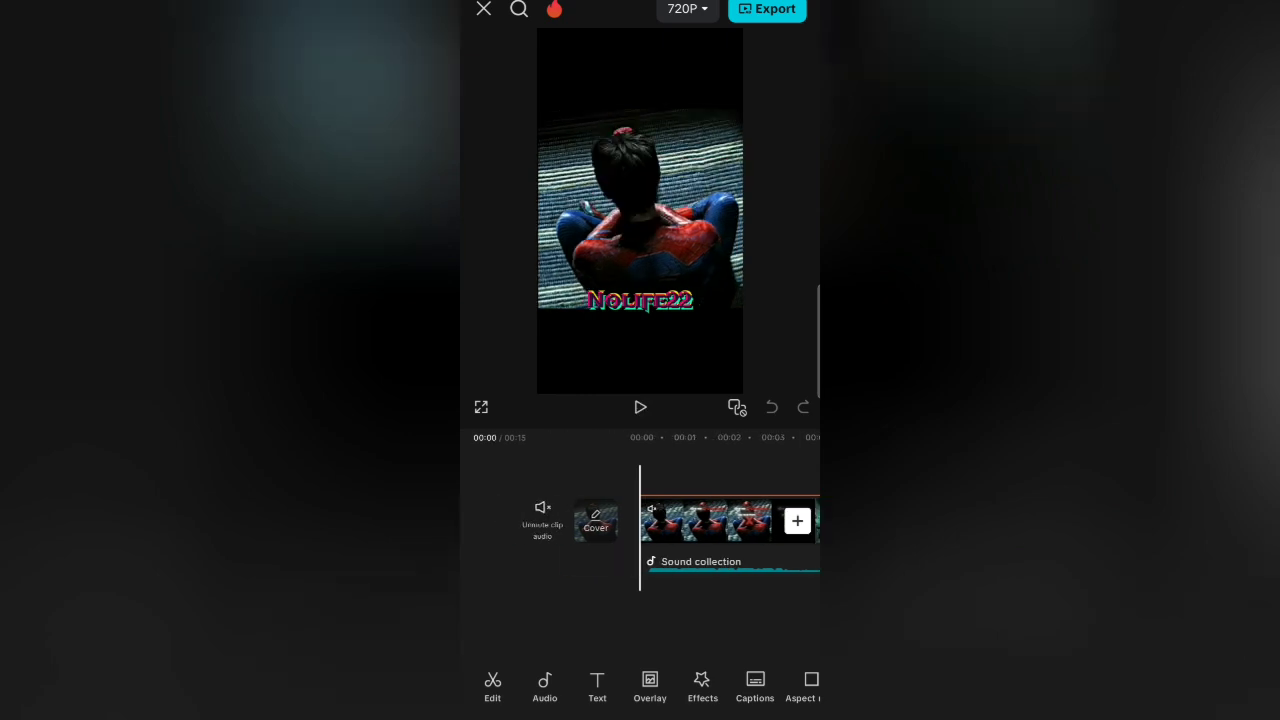
Step: Open the 17-second overlay project in CapCut, play it, and pause near the end
click(640, 407)
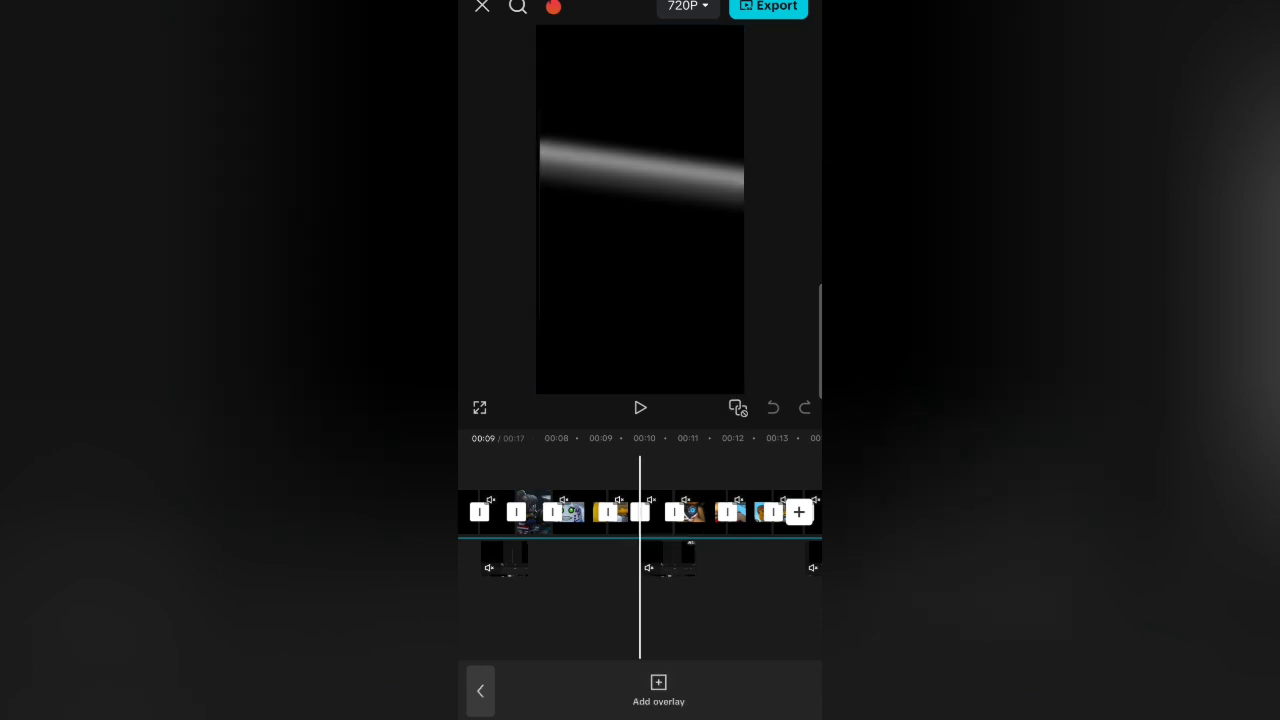
click(640, 407)
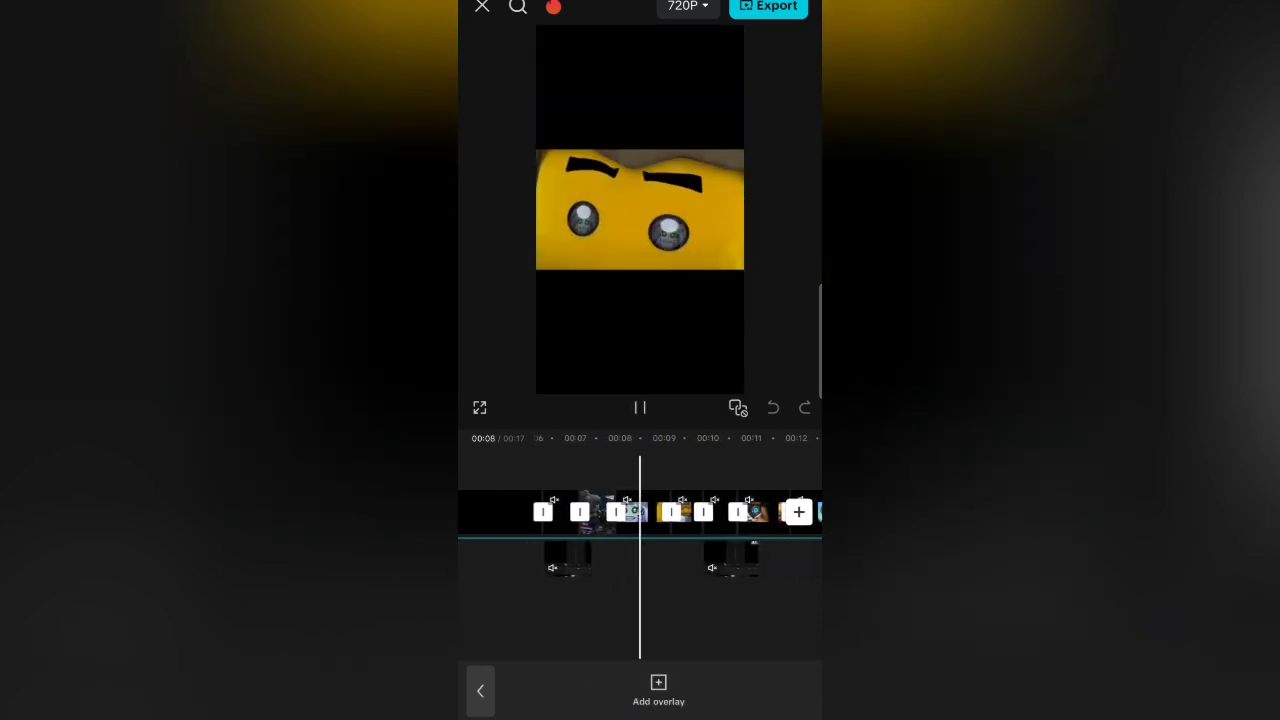
click(640, 407)
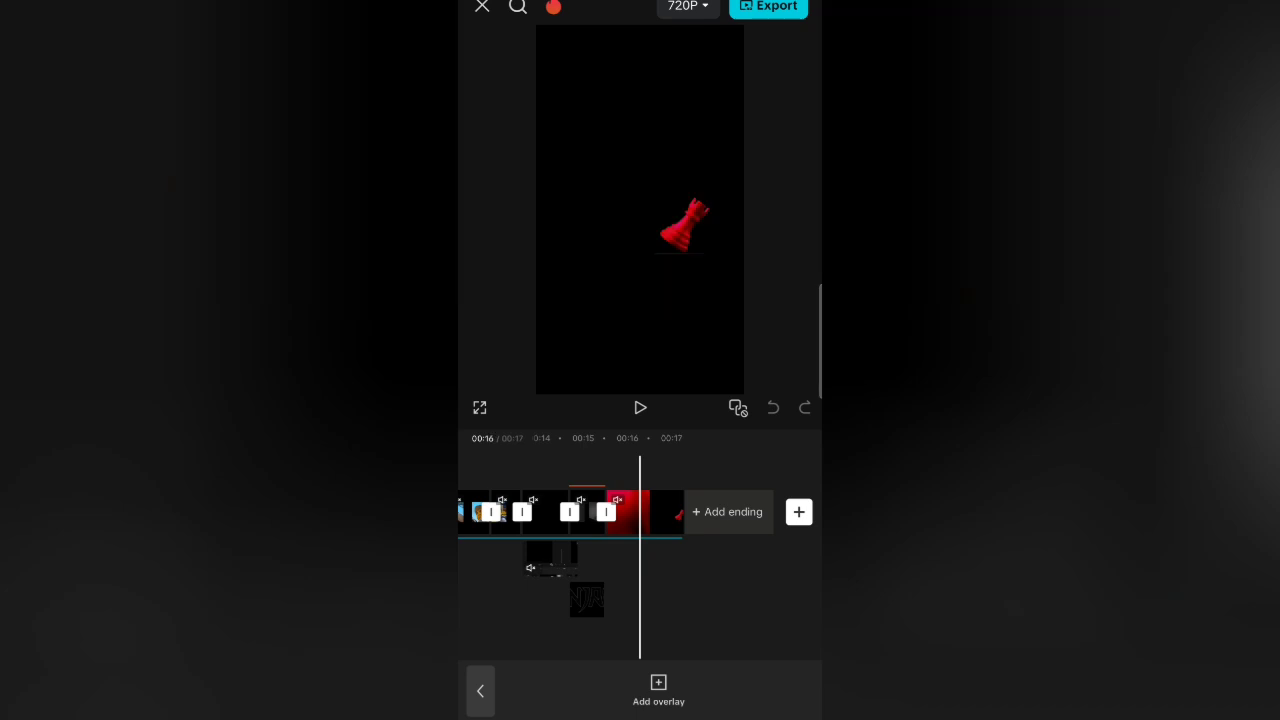